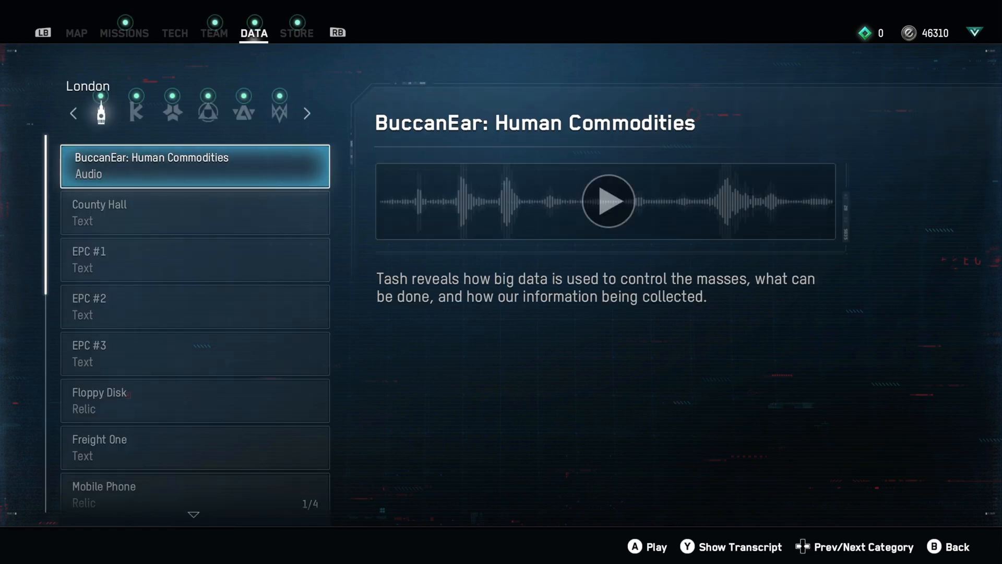
View the BAGLEY 1 Corrupted Memory in DedSec data, check the Map near Trafalgar Square, then return to the game.
click(306, 113)
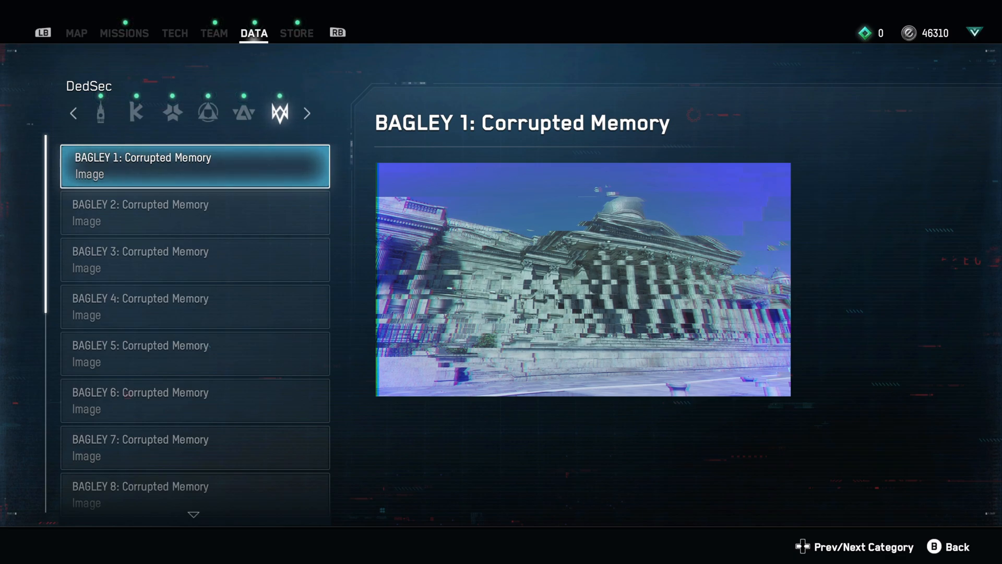
click(76, 33)
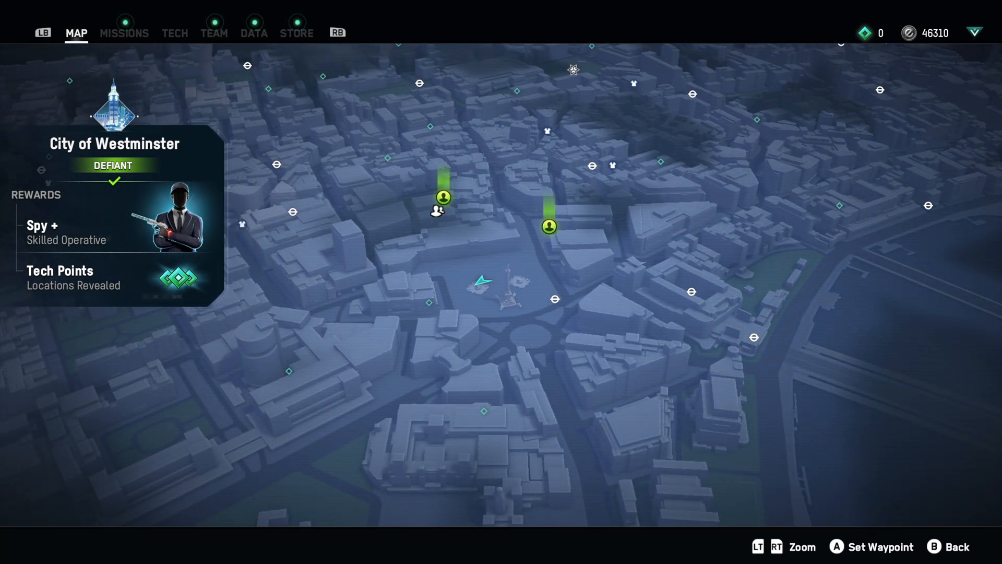
key(B)
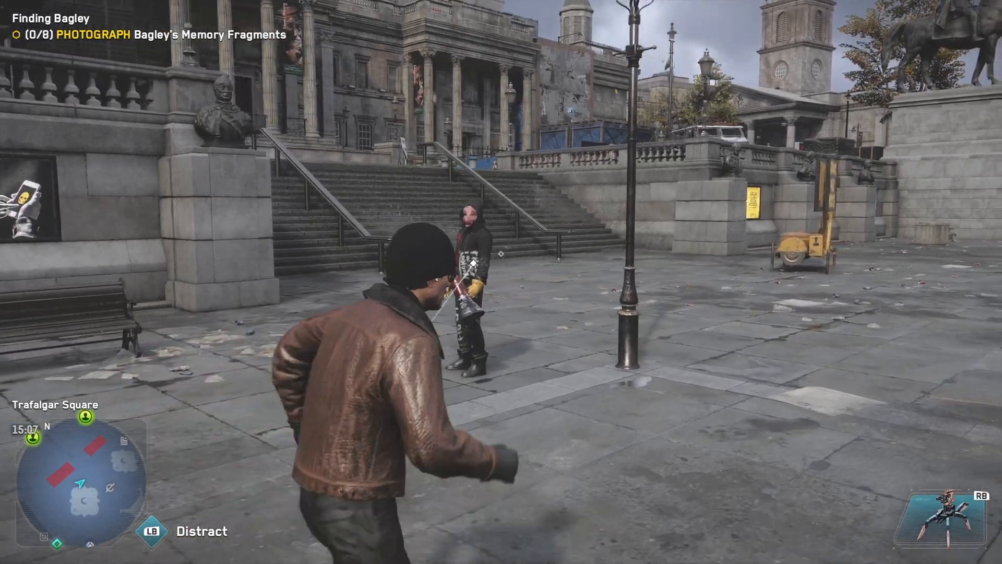